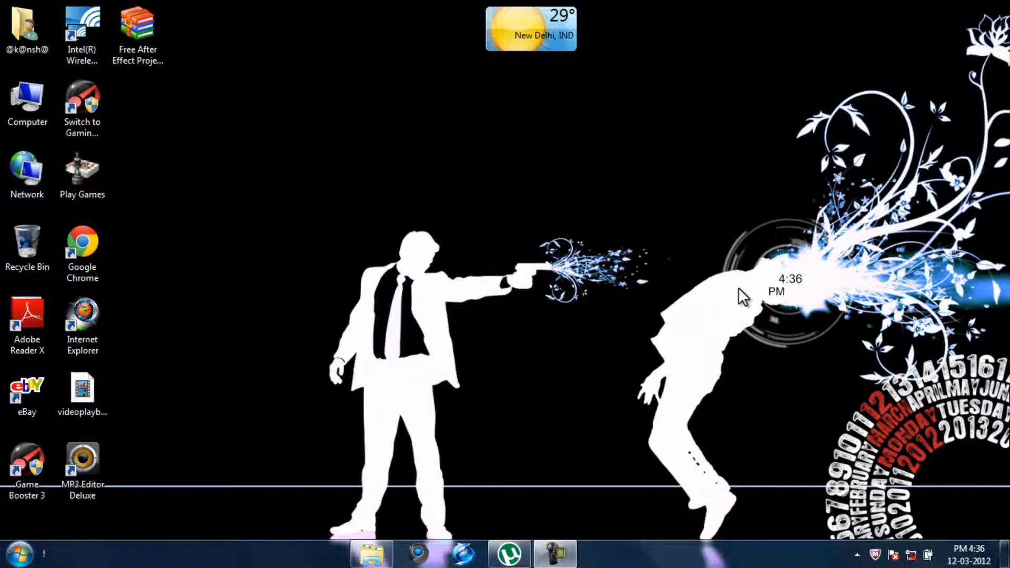
{"action": "mouse_move", "coordinate": [695, 288]}
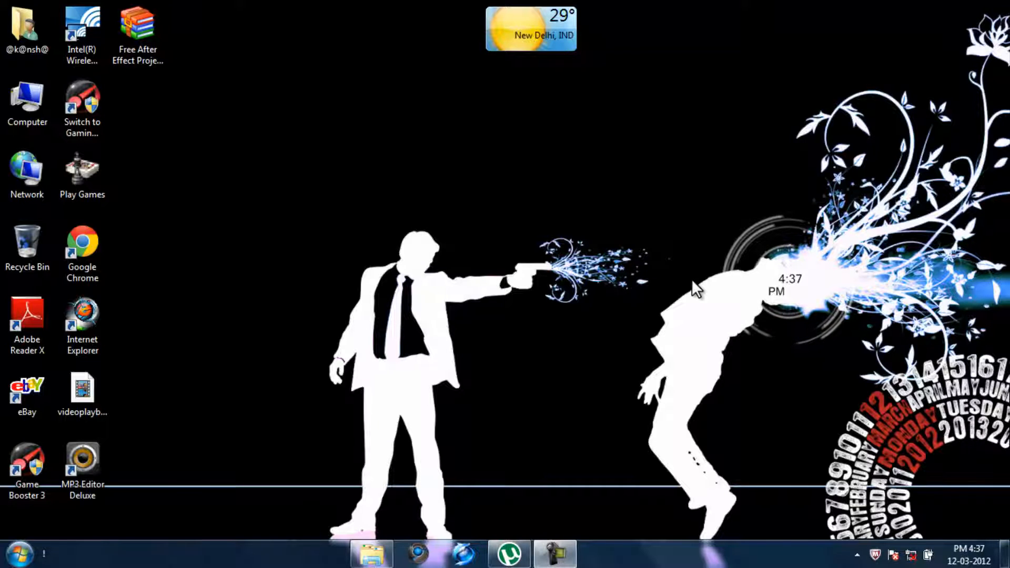
Search the Start menu for "di" and launch DivX Plus Converter.
{"action": "left_click", "coordinate": [18, 553]}
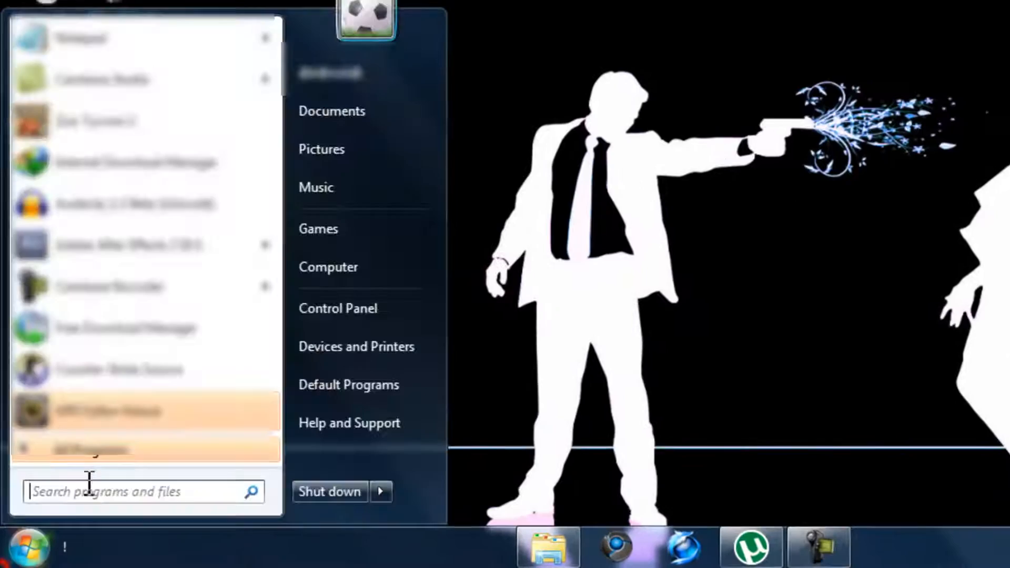
{"action": "type", "text": "di"}
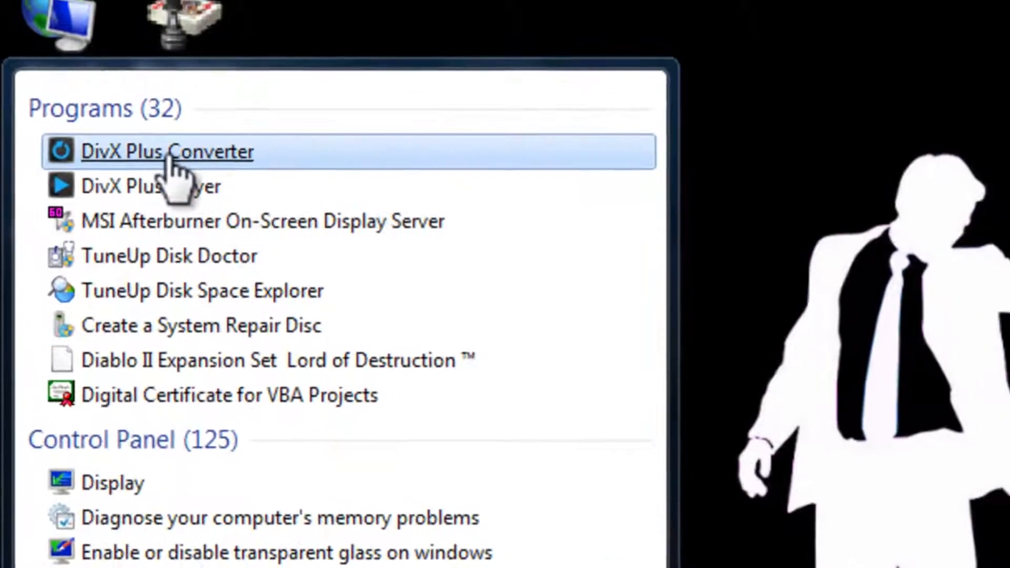
{"action": "left_click", "coordinate": [167, 152]}
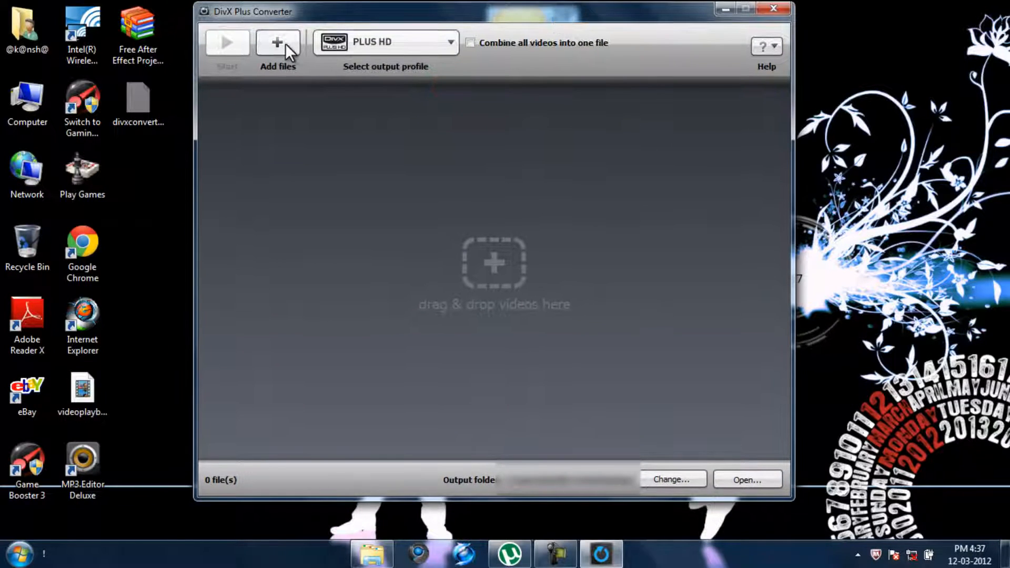
Add Wildlife.wmv from Sample Videos to the conversion queue.
{"action": "left_click", "coordinate": [277, 42]}
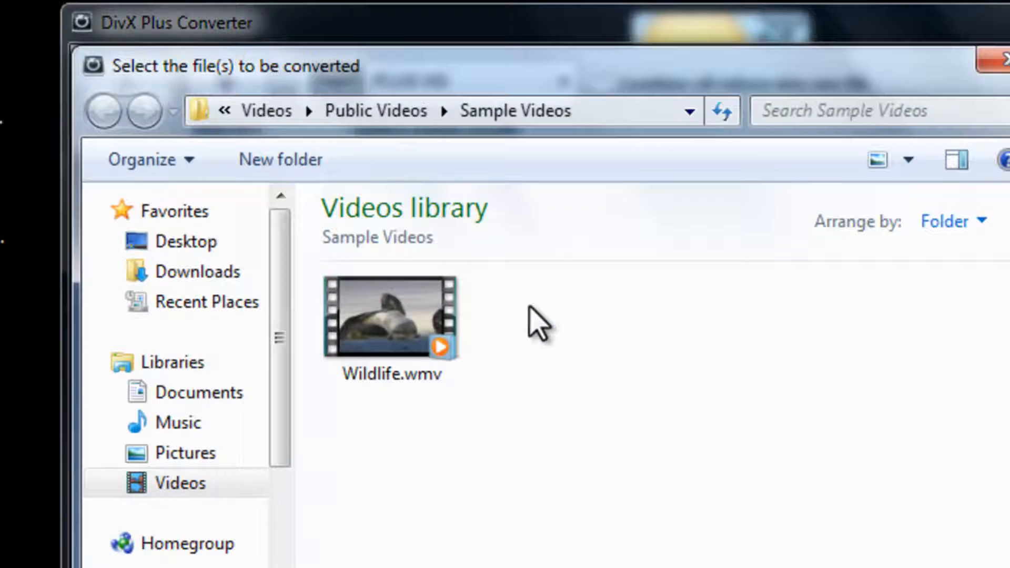
{"action": "double_click", "coordinate": [391, 320]}
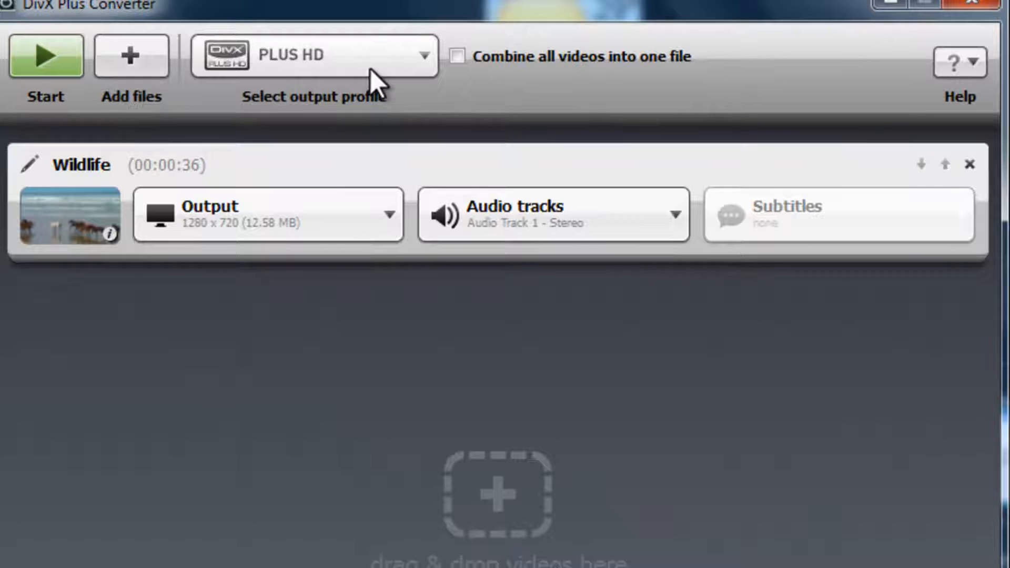
Show the output profile list: PLUS HD, HD 1080P, HD 720p, Home Theater, Mobile.
{"action": "left_click", "coordinate": [314, 55]}
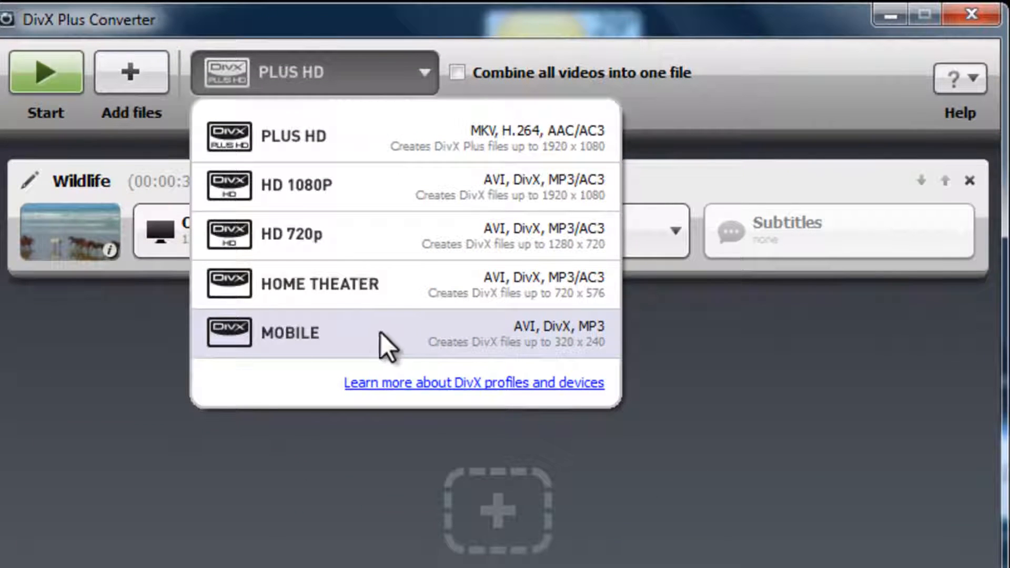
{"action": "mouse_move", "coordinate": [347, 293]}
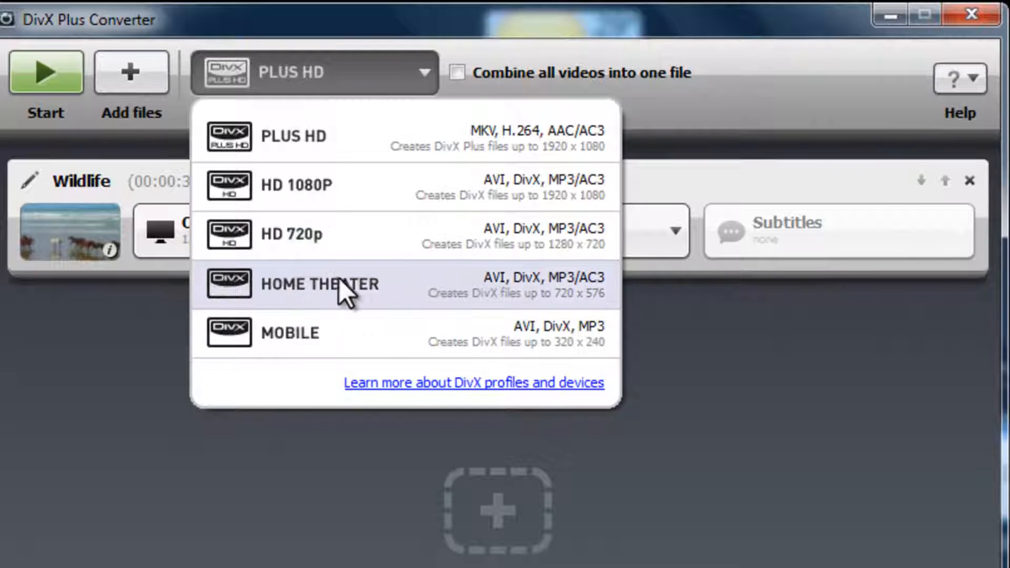
{"action": "mouse_move", "coordinate": [289, 248]}
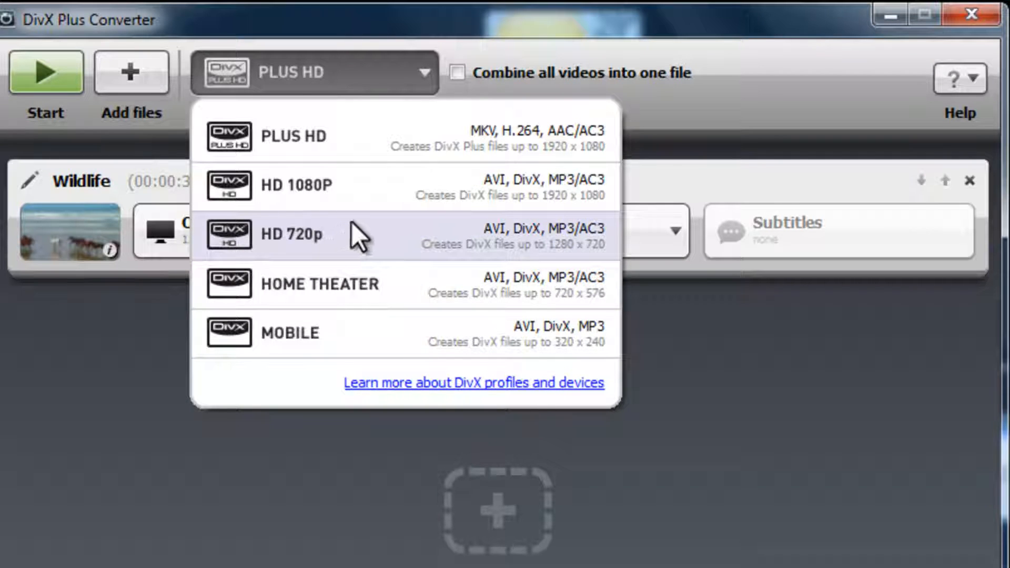
{"action": "mouse_move", "coordinate": [335, 203]}
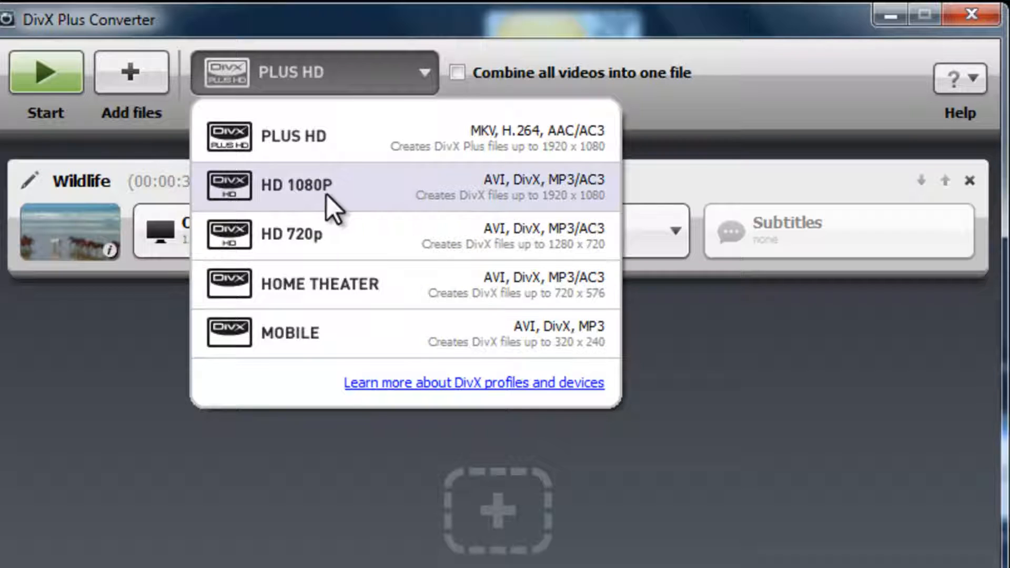
{"action": "mouse_move", "coordinate": [287, 138]}
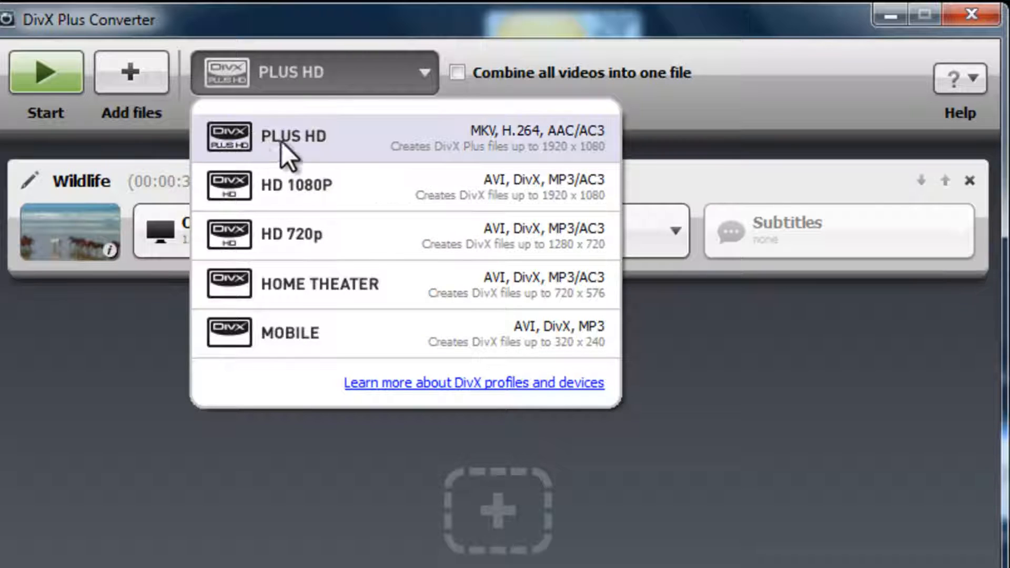
{"action": "mouse_move", "coordinate": [331, 155]}
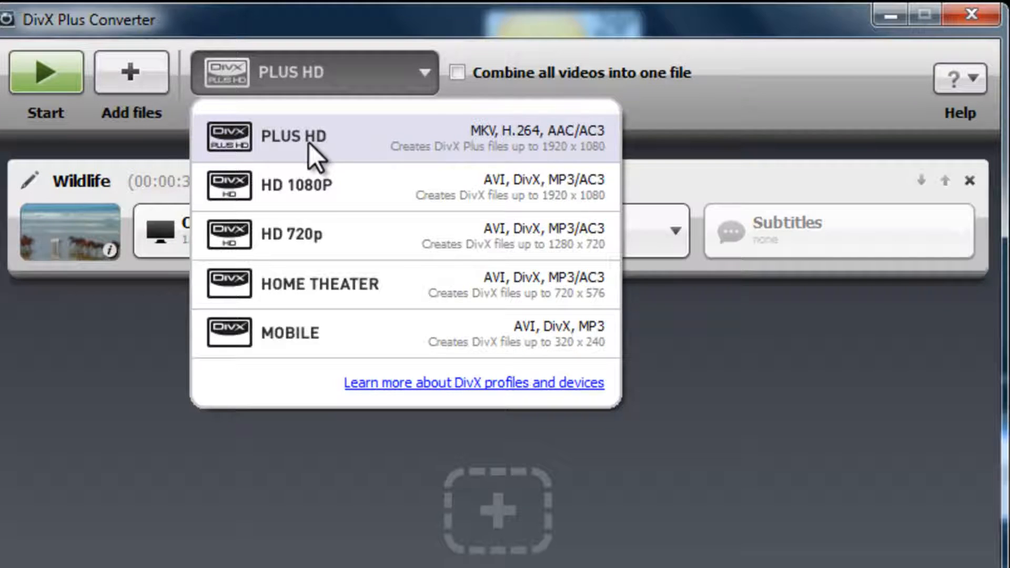
{"action": "mouse_move", "coordinate": [328, 190]}
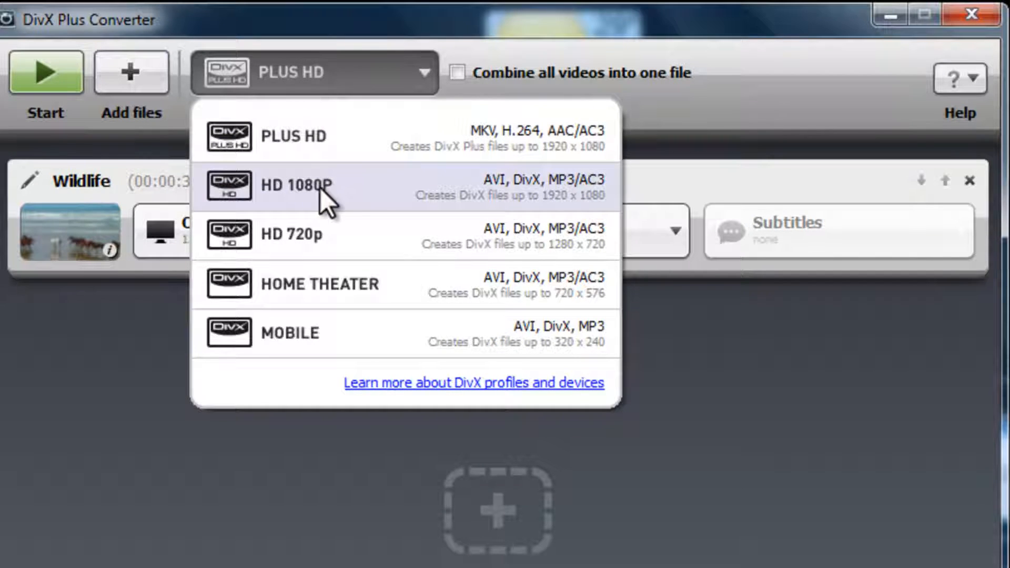
Select the HD 1080P profile and convert the Wildlife video.
{"action": "left_click", "coordinate": [296, 187]}
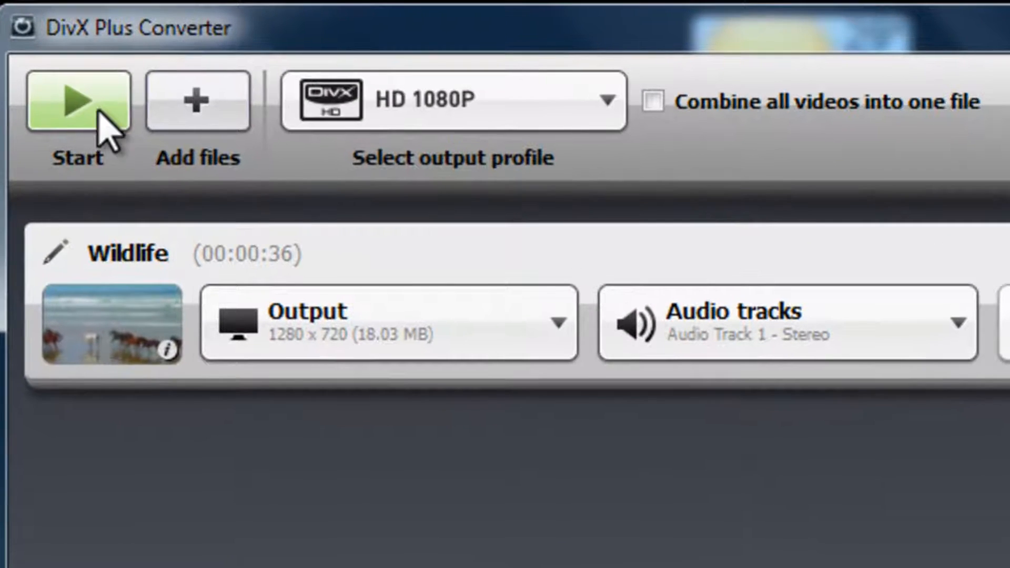
{"action": "left_click", "coordinate": [77, 100]}
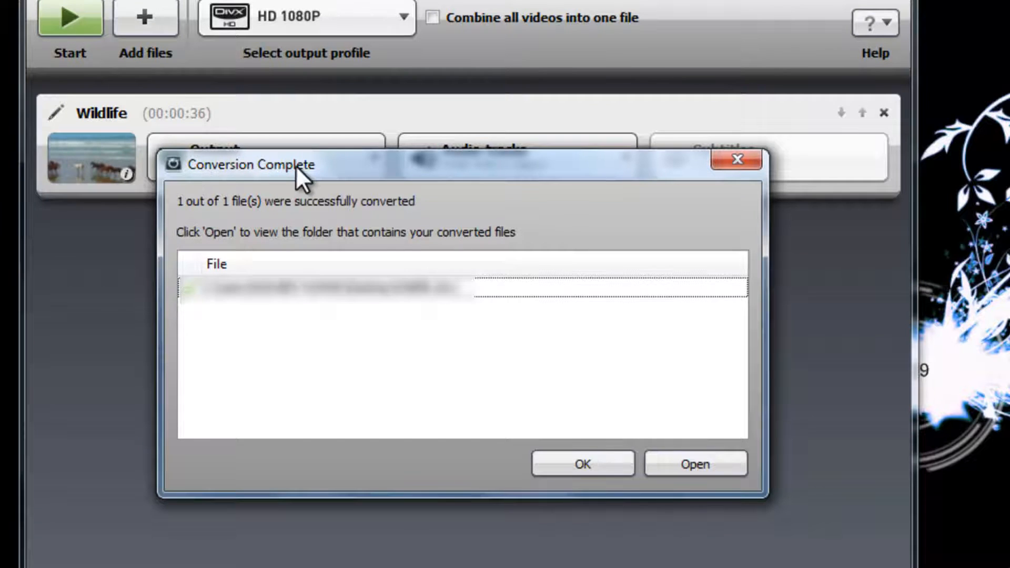
{"action": "mouse_move", "coordinate": [480, 236]}
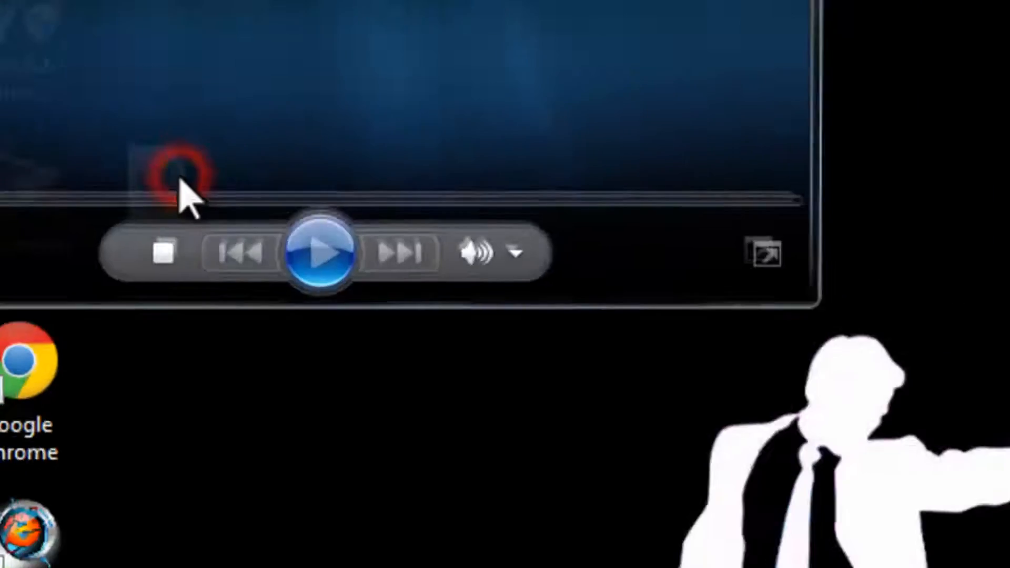
Start playback of the converted Wildlife video in Windows Media Player.
{"action": "left_click", "coordinate": [320, 253]}
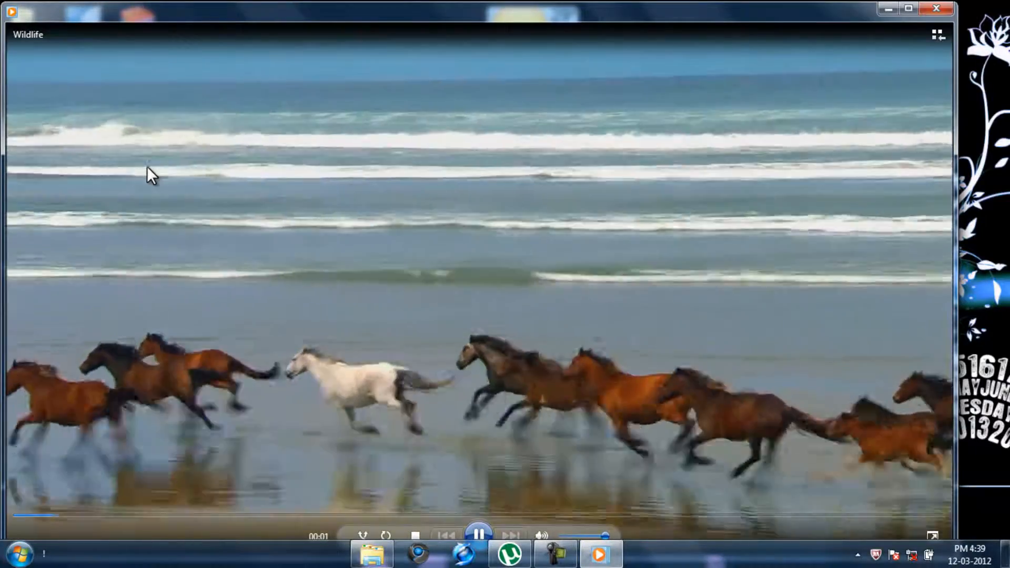